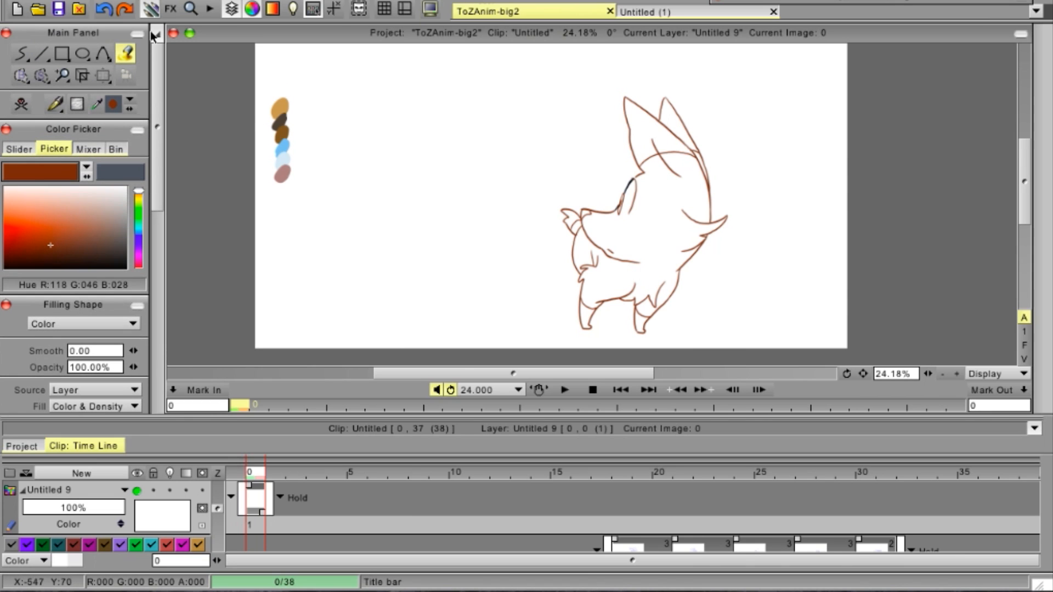
- Take the PenBrush tool to sketch a small brown test ring beside the swatches
{"action": "left_click", "coordinate": [21, 52]}
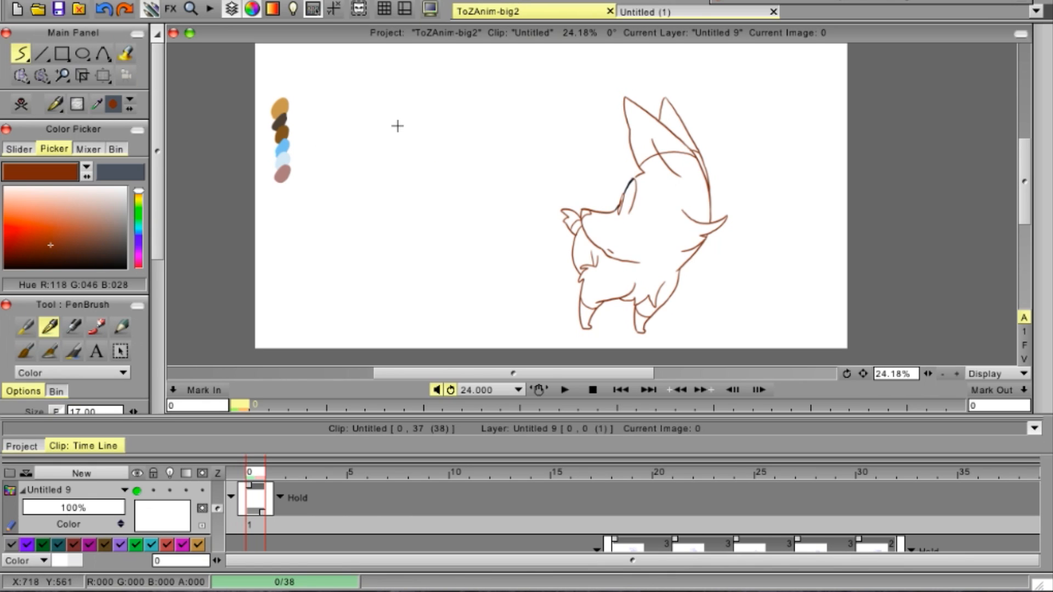
{"action": "mouse_move", "coordinate": [397, 110]}
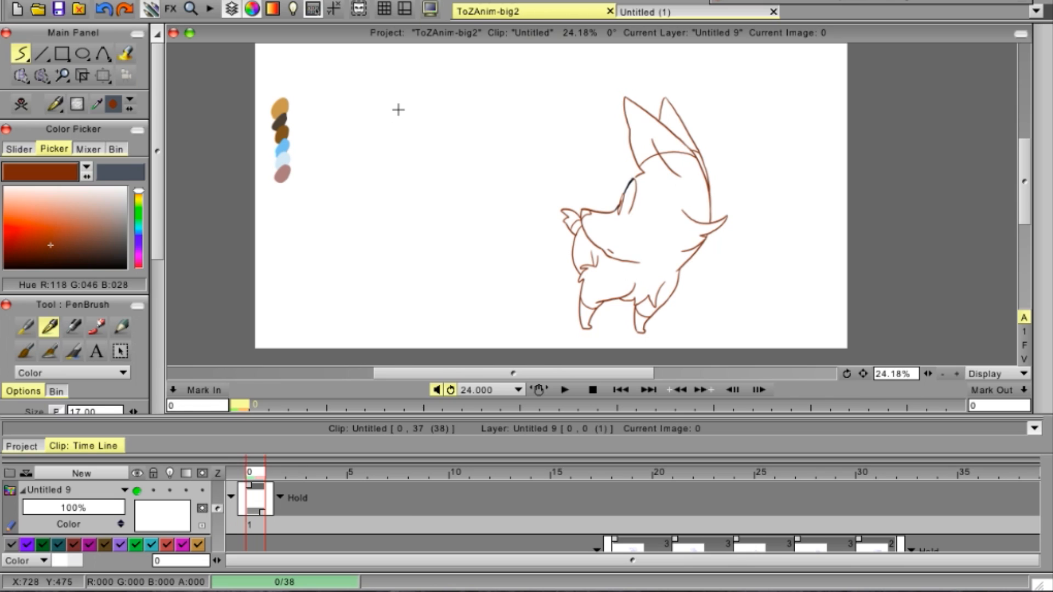
{"action": "mouse_move", "coordinate": [390, 114]}
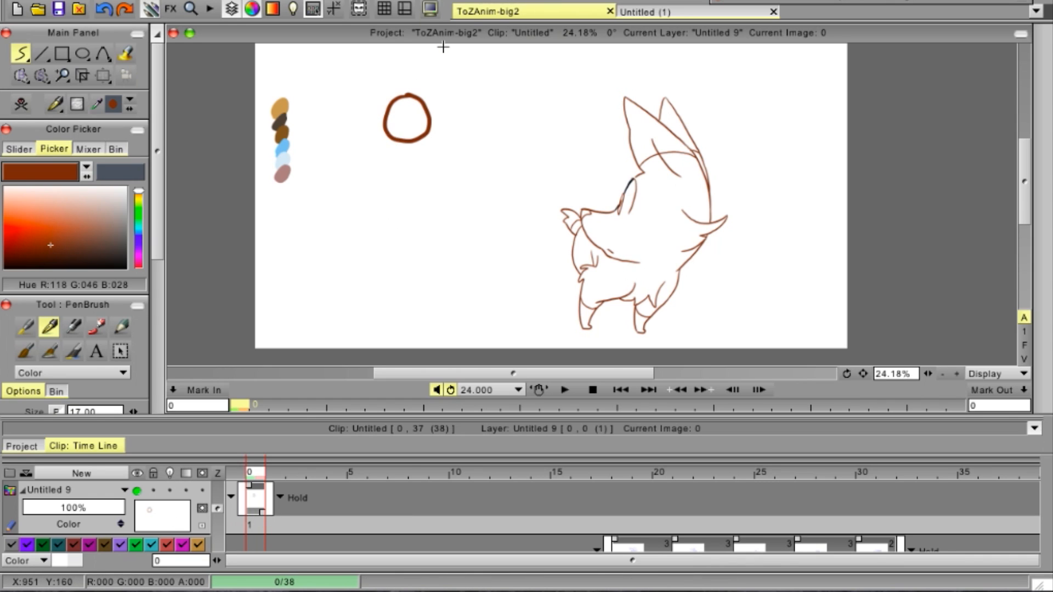
- Fill the brown test ring with orange using the Fill tool
{"action": "left_click", "coordinate": [125, 54]}
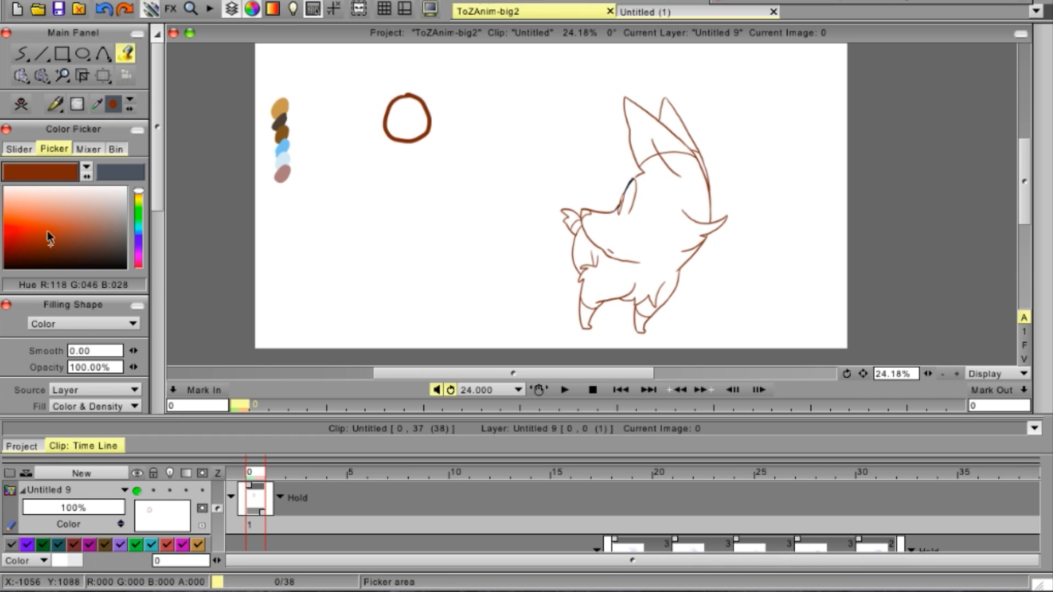
{"action": "left_click", "coordinate": [405, 120]}
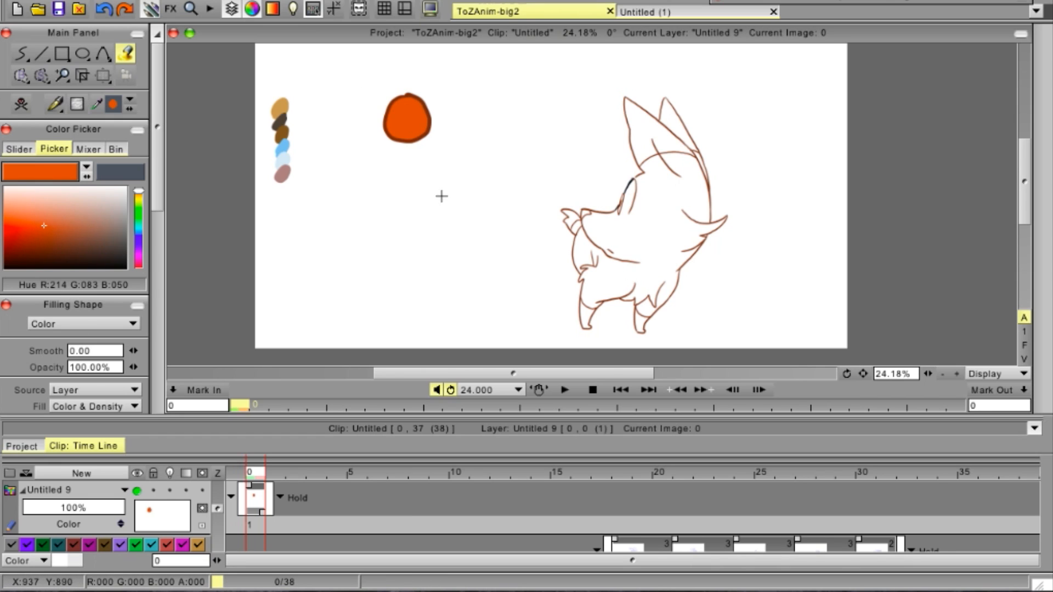
{"action": "mouse_move", "coordinate": [421, 247]}
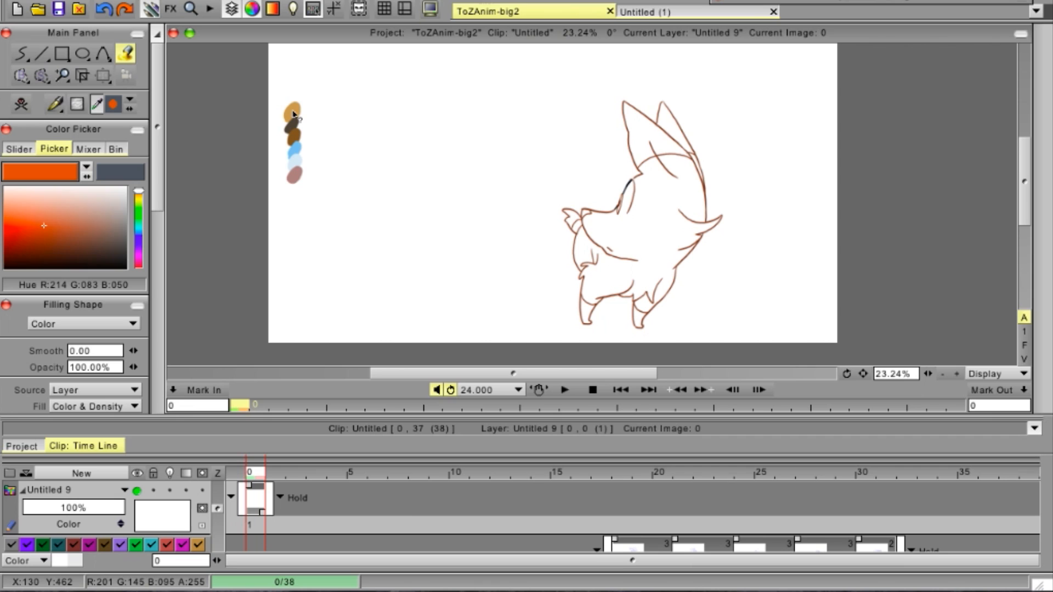
- Pick the tan swatch as fill colour and play back the character's line animation
{"action": "left_click", "coordinate": [293, 111]}
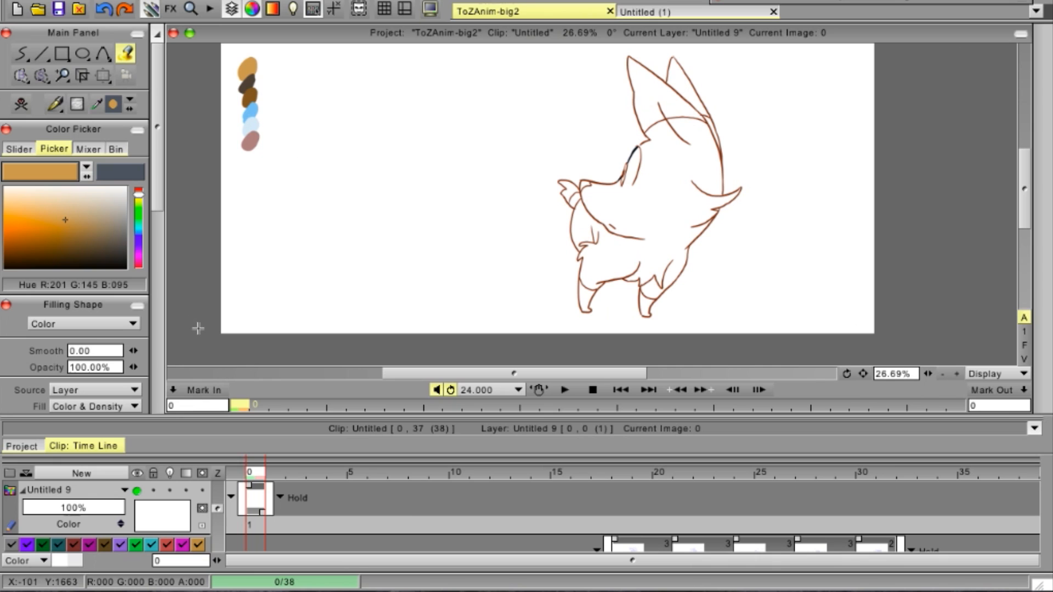
{"action": "mouse_move", "coordinate": [302, 399]}
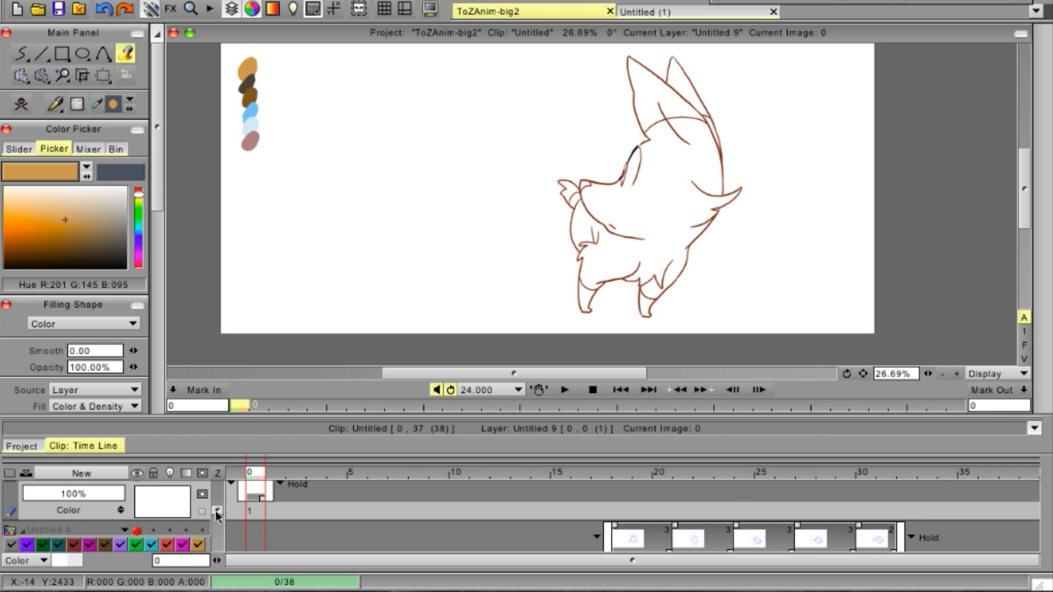
{"action": "left_click", "coordinate": [564, 390]}
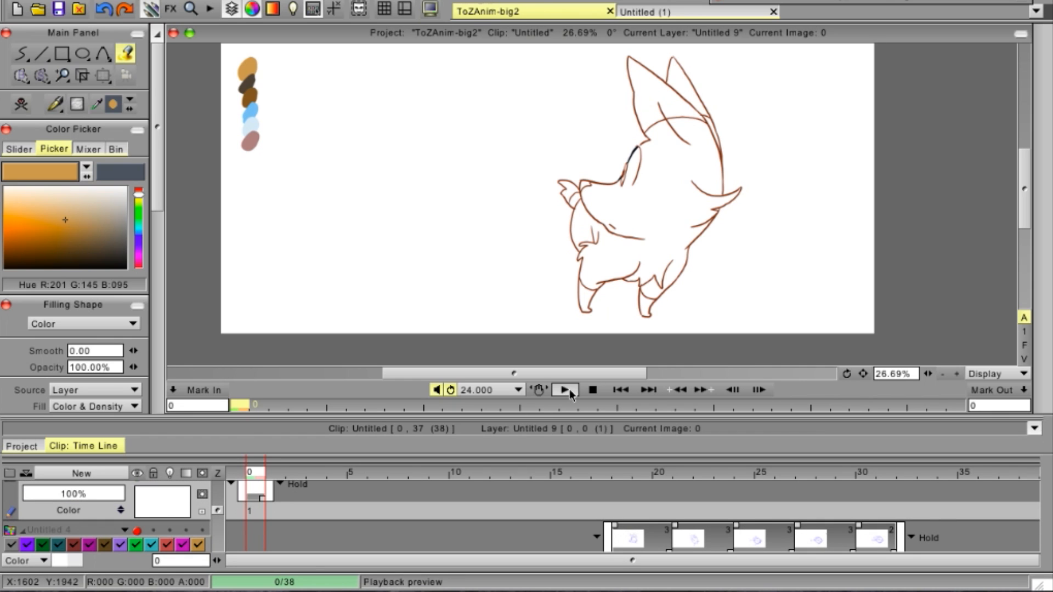
{"action": "left_click", "coordinate": [565, 389]}
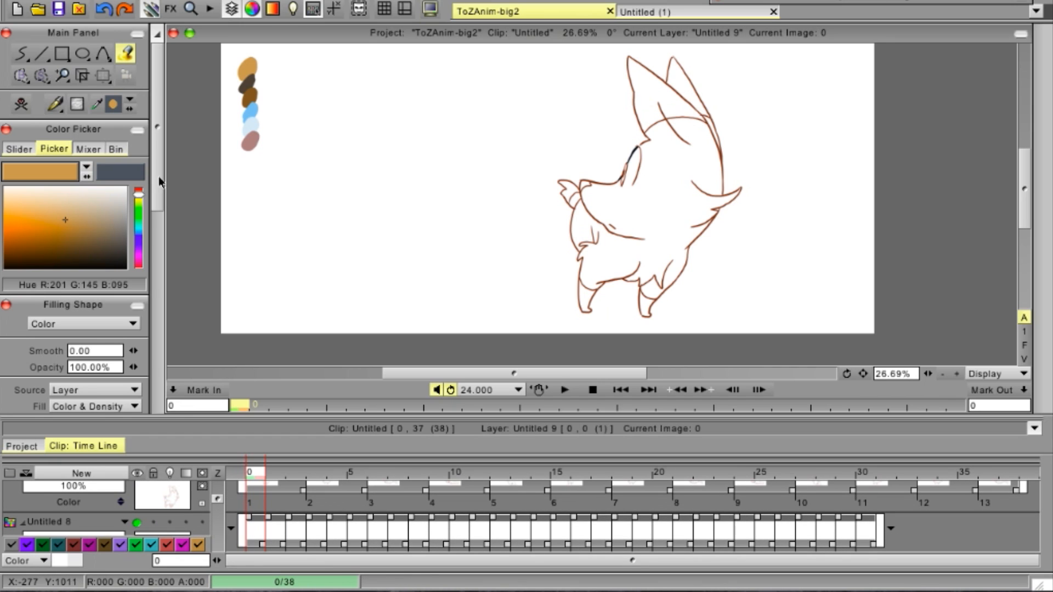
{"action": "mouse_move", "coordinate": [204, 77]}
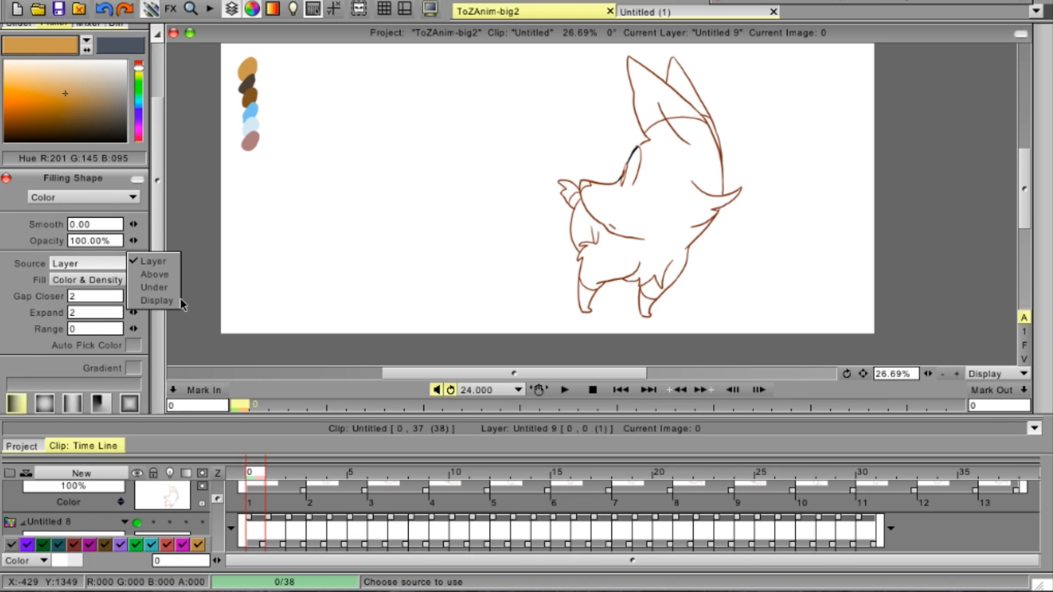
{"action": "mouse_move", "coordinate": [157, 301]}
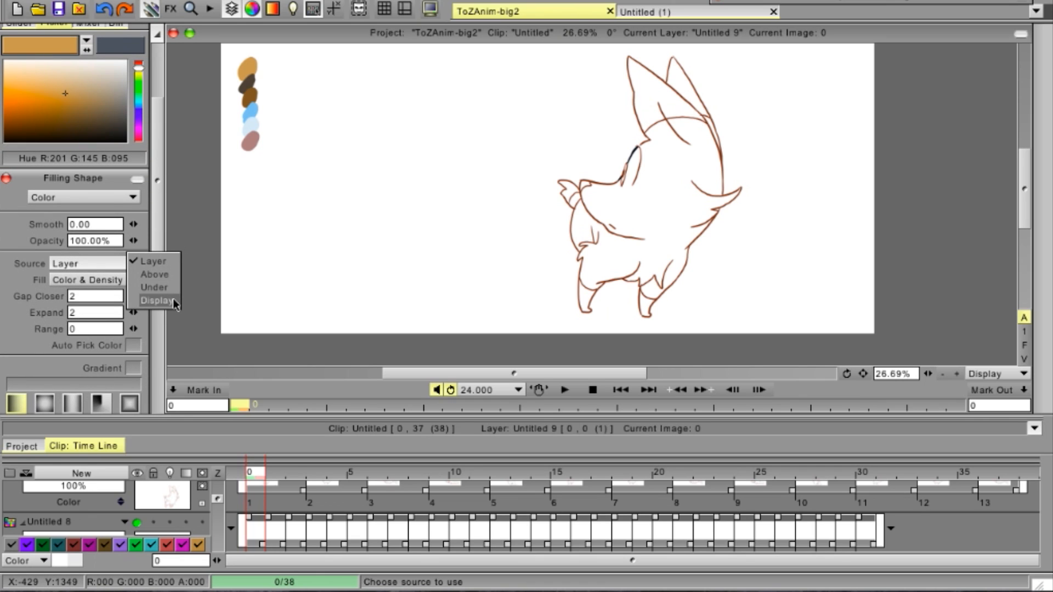
- Set the fill Source to Display so the tan body fill respects all visible lines
{"action": "left_click", "coordinate": [156, 301]}
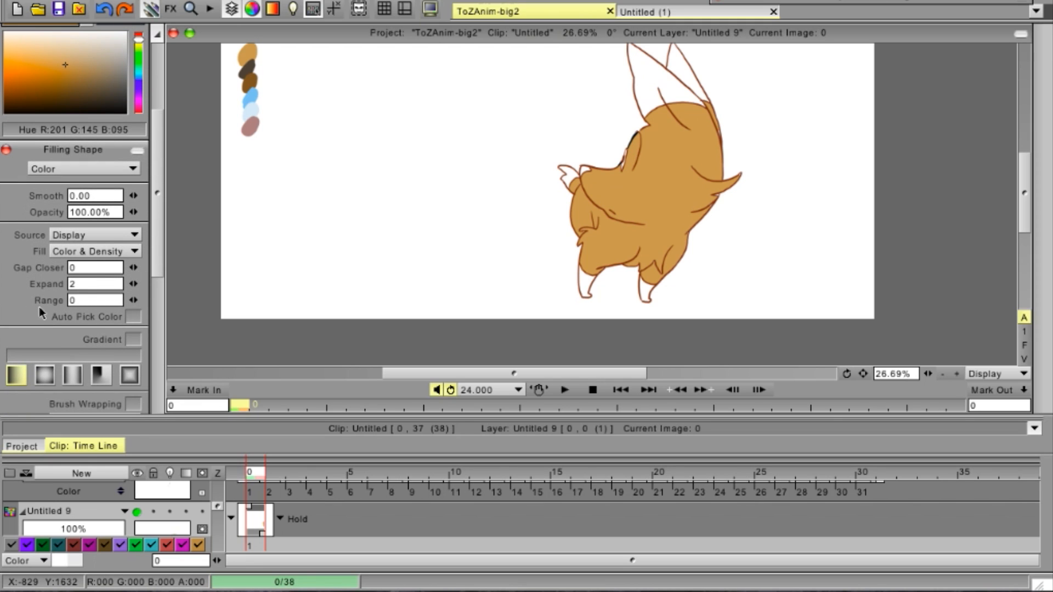
- Undo the first tan fill and refill the body, flooding the background tan as well
{"action": "left_click", "coordinate": [133, 268]}
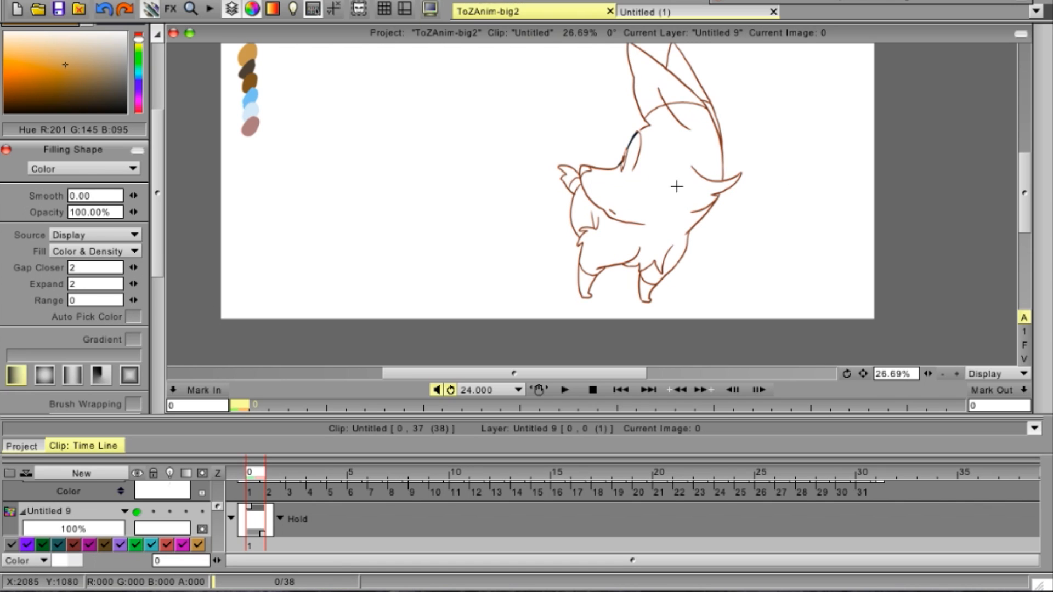
{"action": "left_click", "coordinate": [658, 256]}
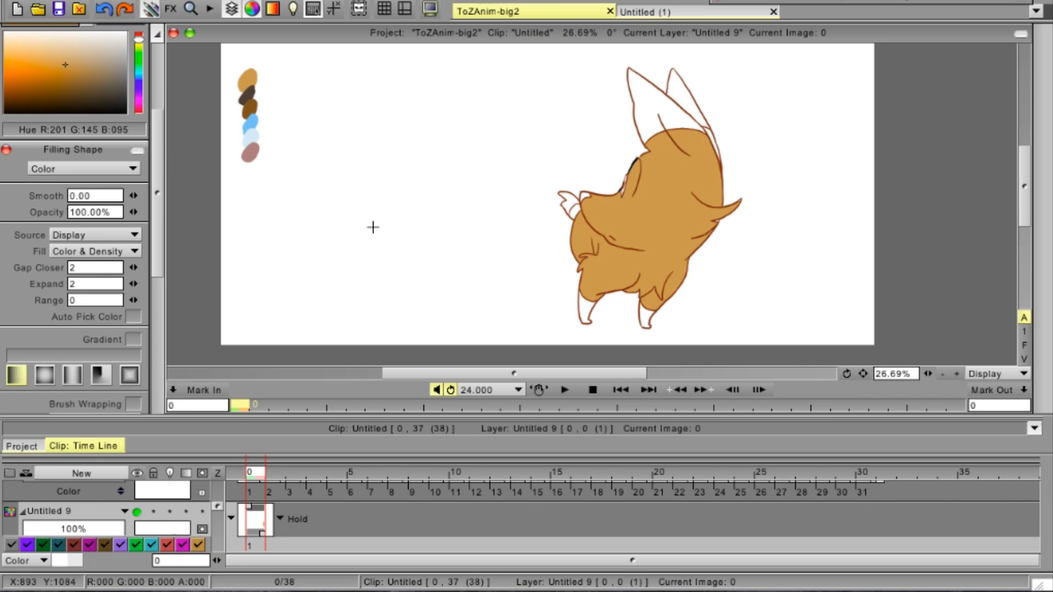
{"action": "left_click", "coordinate": [704, 234]}
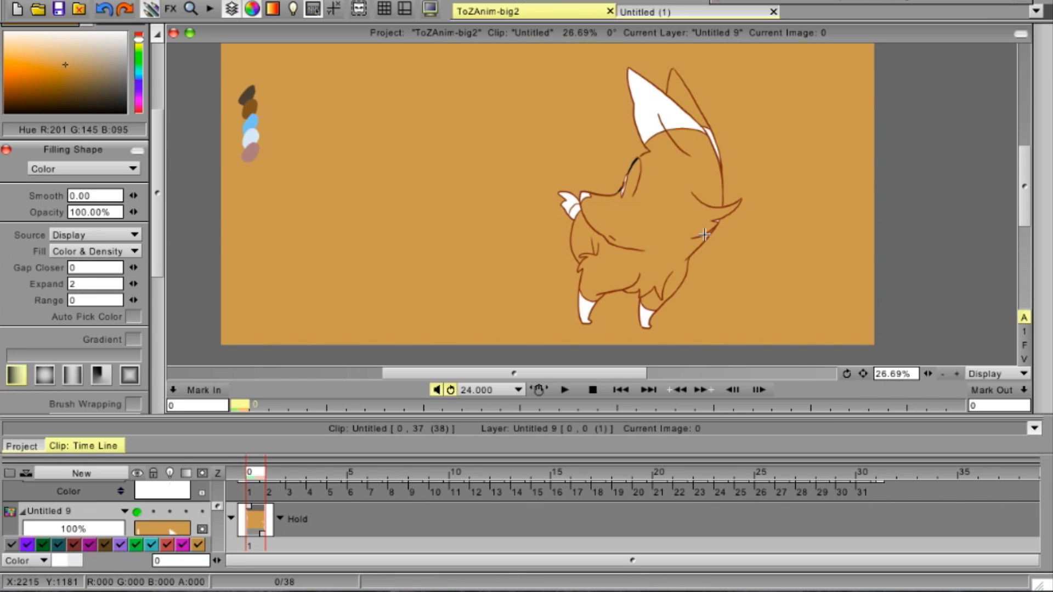
{"action": "mouse_move", "coordinate": [839, 201]}
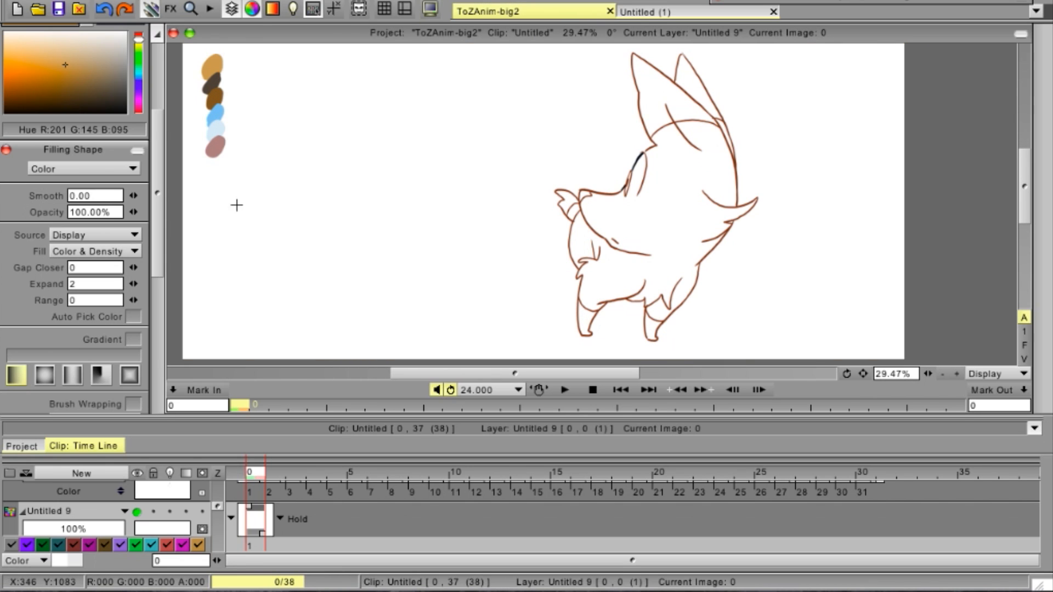
- Refill the character's body tan and switch to the brush for edge touch-ups
{"action": "left_click", "coordinate": [21, 54]}
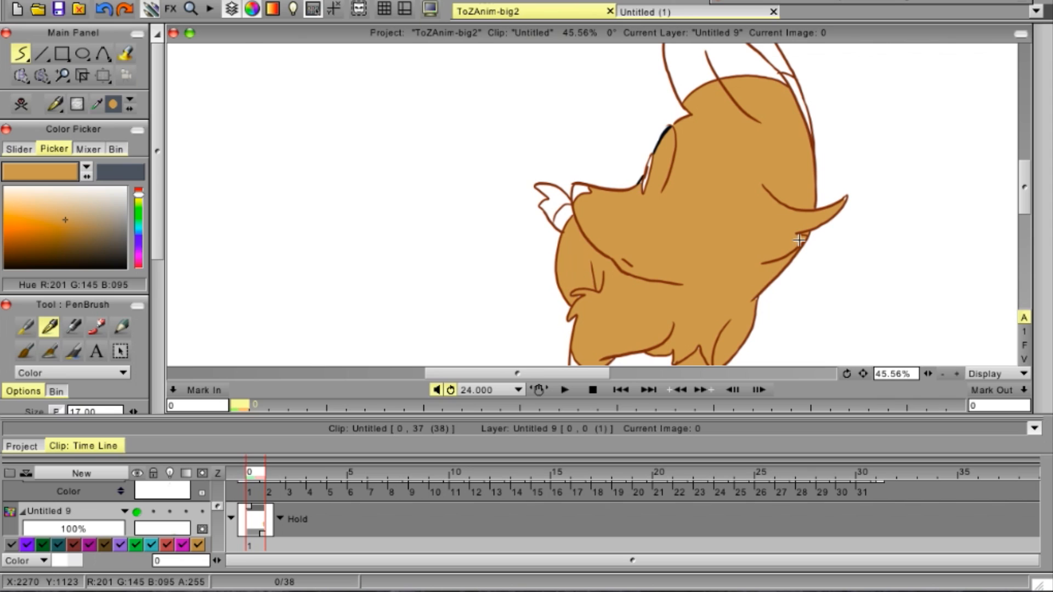
{"action": "mouse_move", "coordinate": [846, 196]}
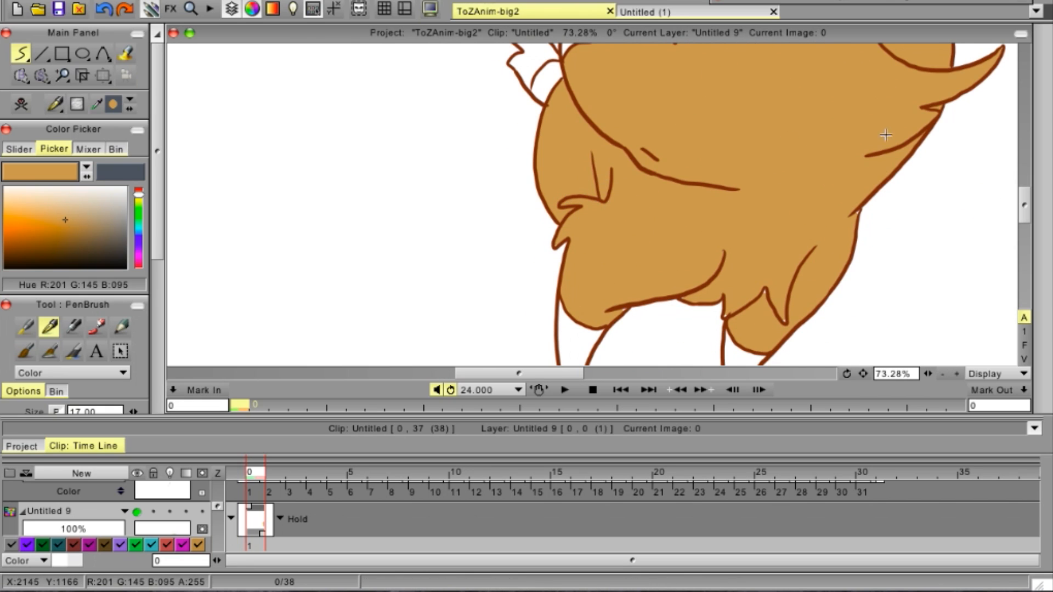
{"action": "mouse_move", "coordinate": [796, 304]}
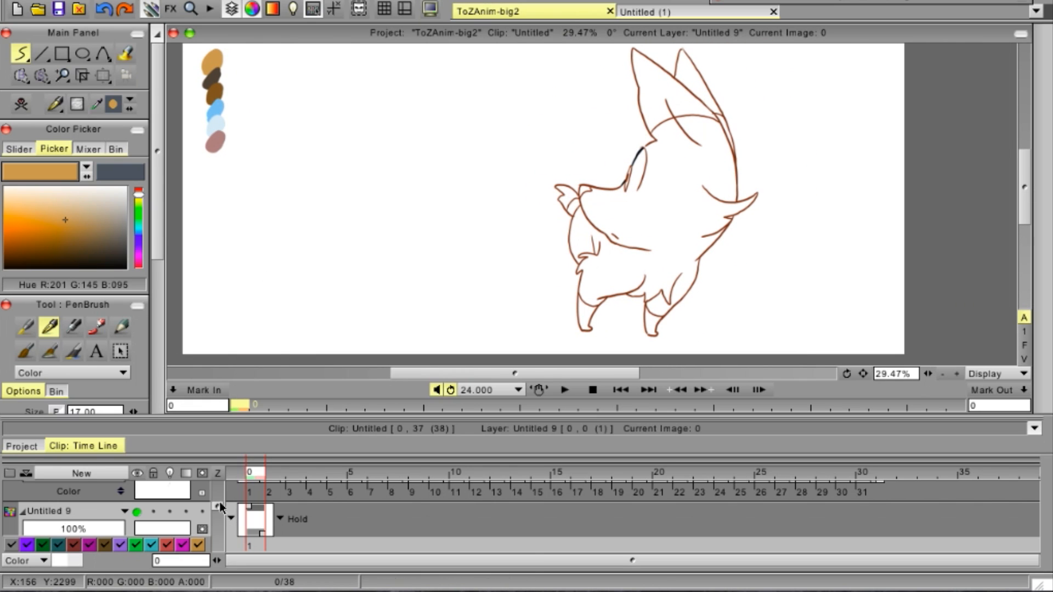
- Flood the test image tan with the Fill tool and choose Display as its edge source
{"action": "left_click", "coordinate": [125, 54]}
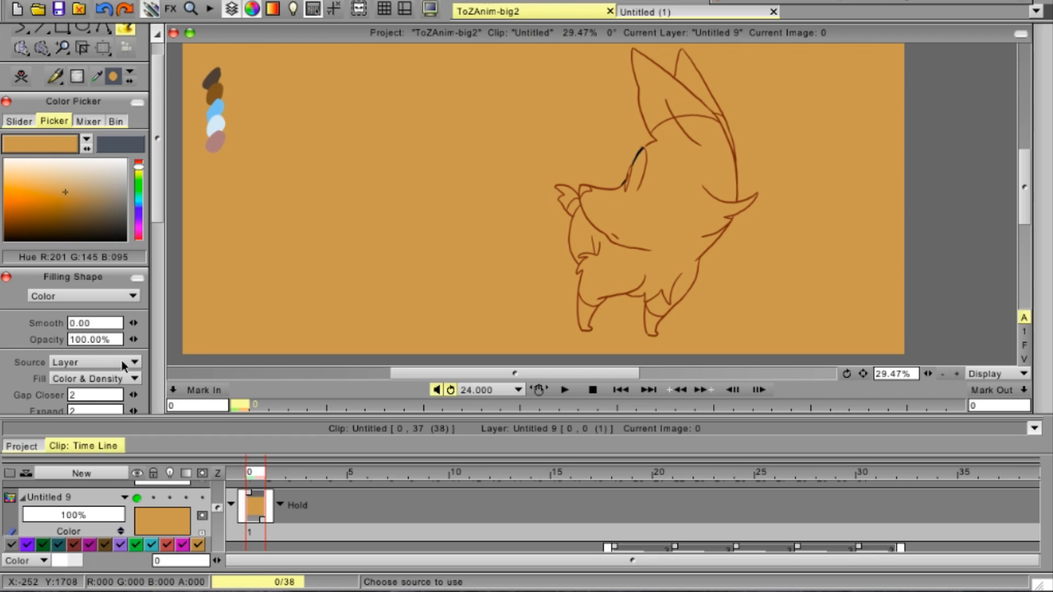
{"action": "left_click", "coordinate": [84, 362]}
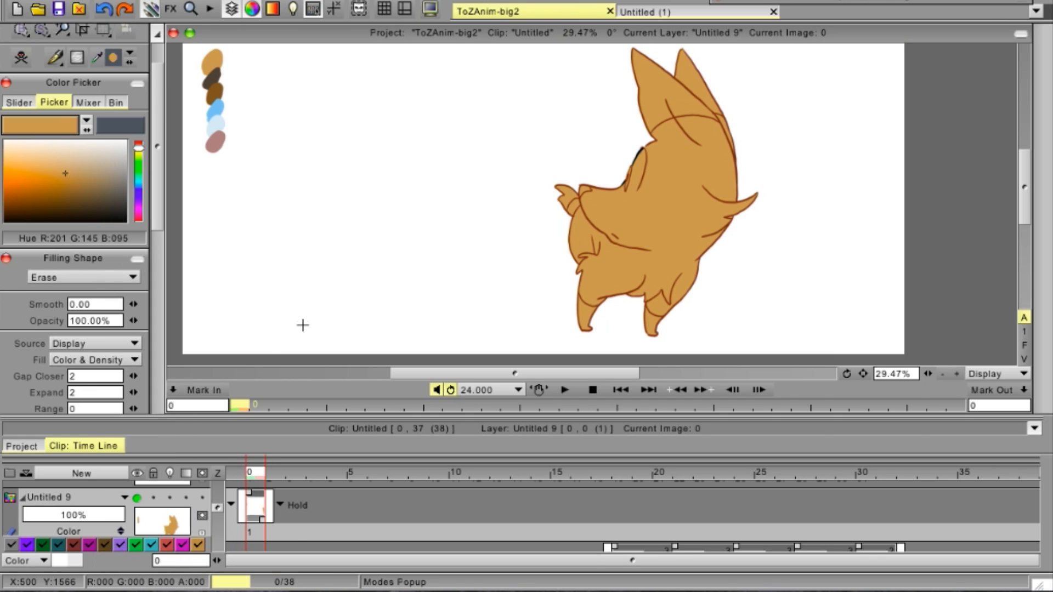
{"action": "mouse_move", "coordinate": [380, 269]}
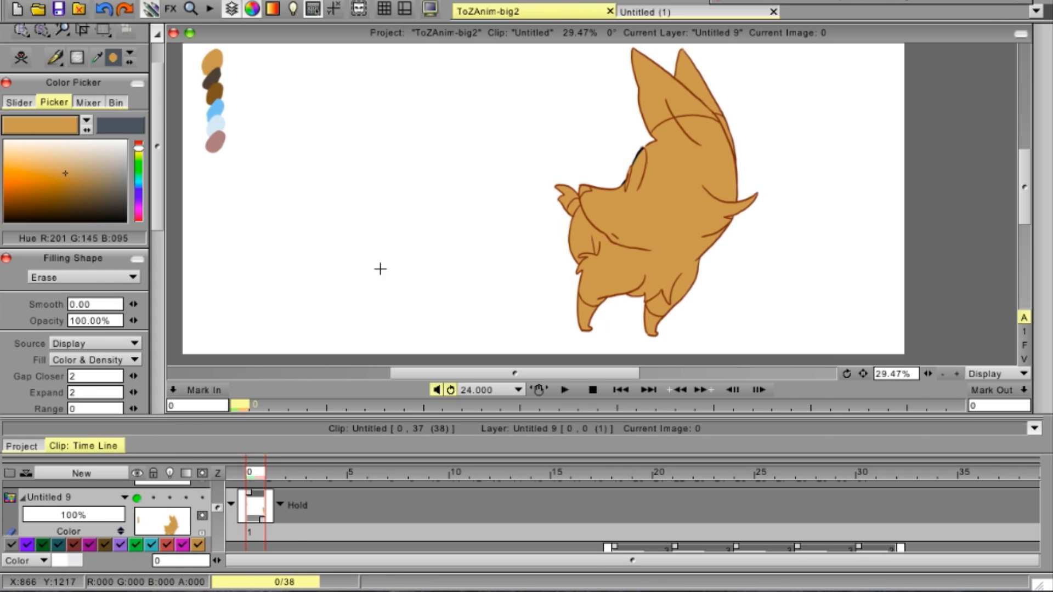
{"action": "mouse_move", "coordinate": [791, 223]}
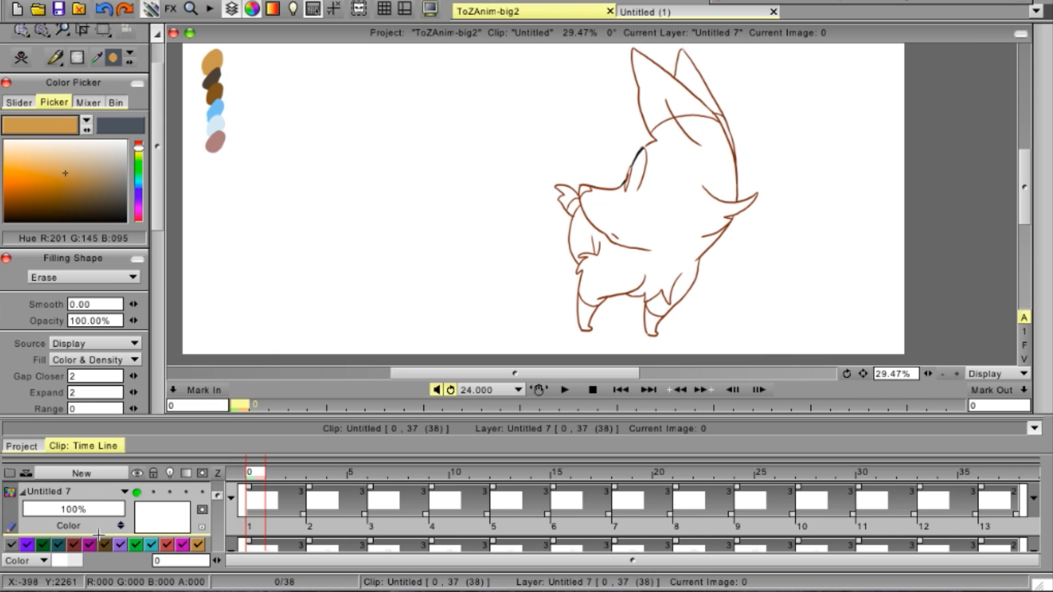
- Fill the canvas tan on the colour layer with the source set to Layer
{"action": "left_click", "coordinate": [80, 473]}
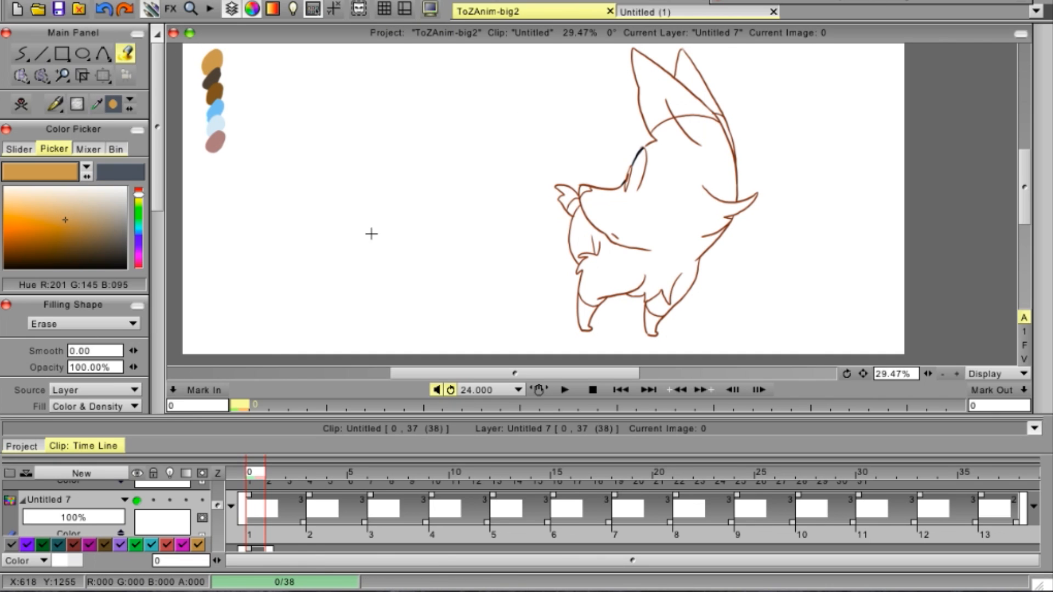
{"action": "mouse_move", "coordinate": [162, 320]}
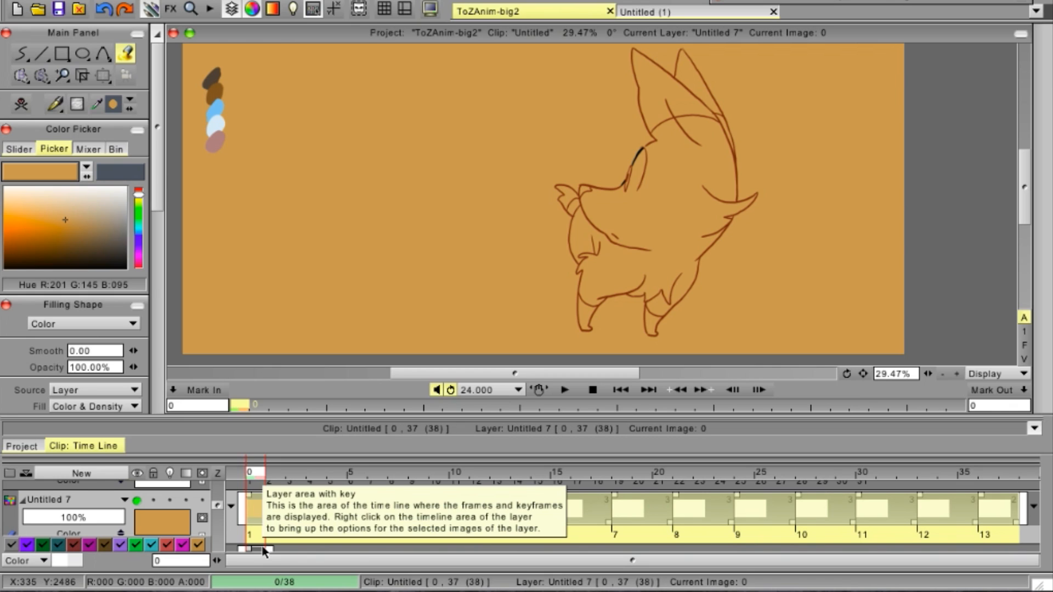
{"action": "mouse_move", "coordinate": [998, 525]}
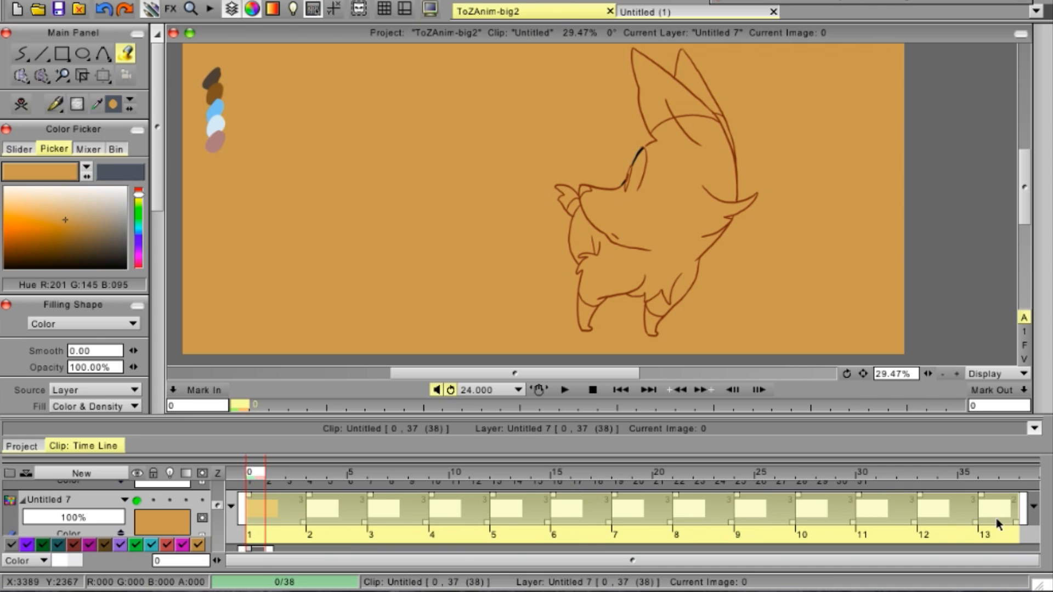
{"action": "mouse_move", "coordinate": [998, 522]}
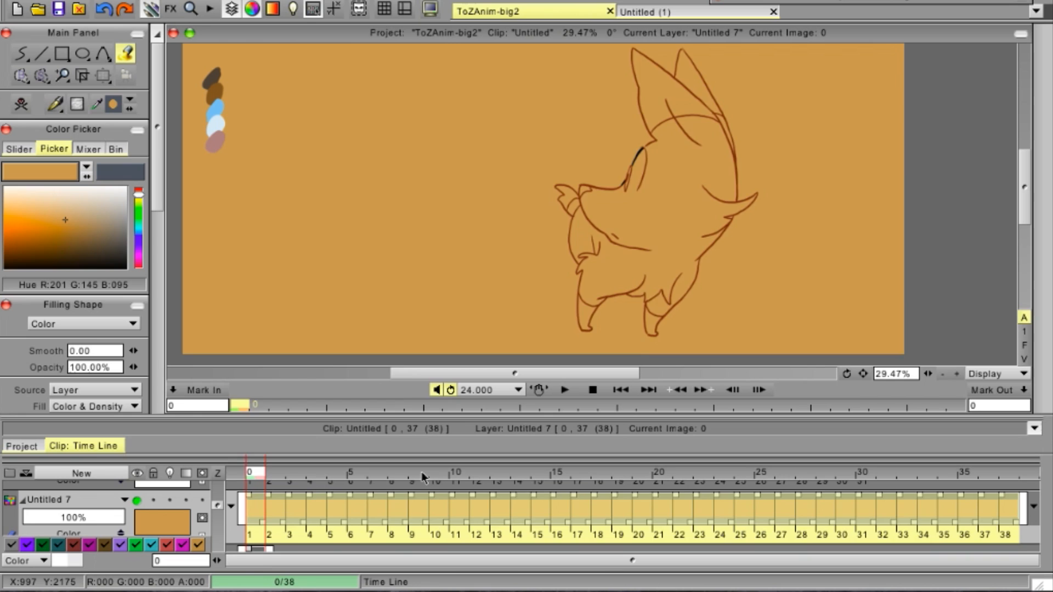
- Fill the character's body tan across all 38 selected images
{"action": "left_click", "coordinate": [968, 471]}
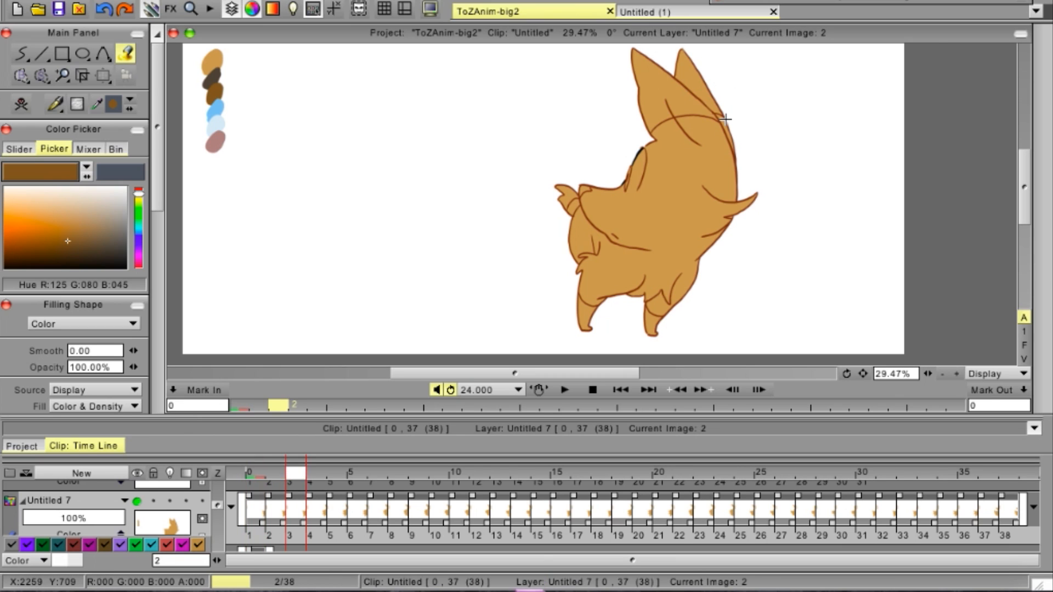
{"action": "left_click", "coordinate": [253, 477]}
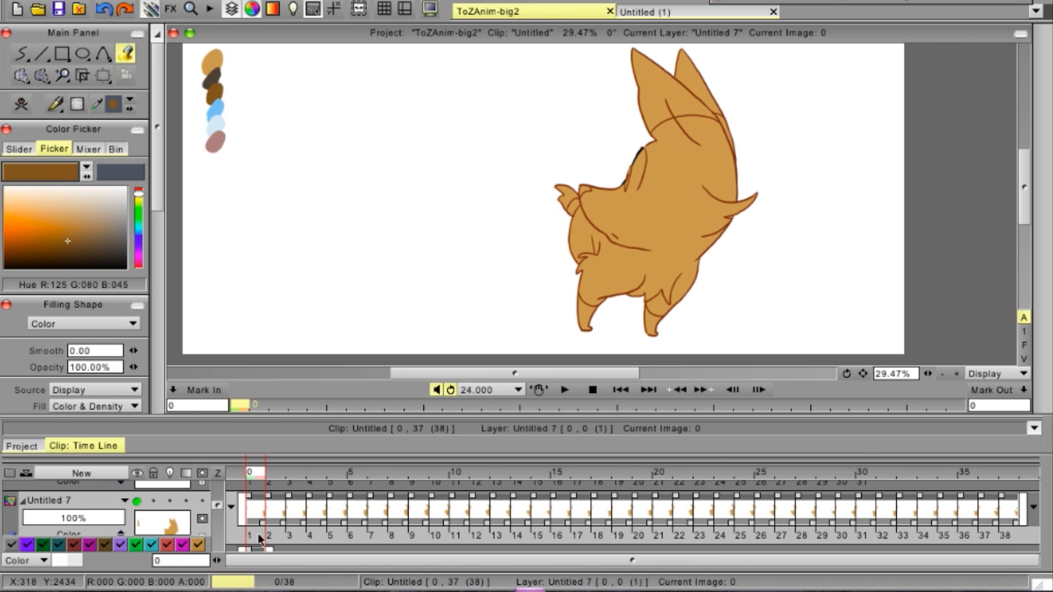
{"action": "left_click", "coordinate": [259, 536]}
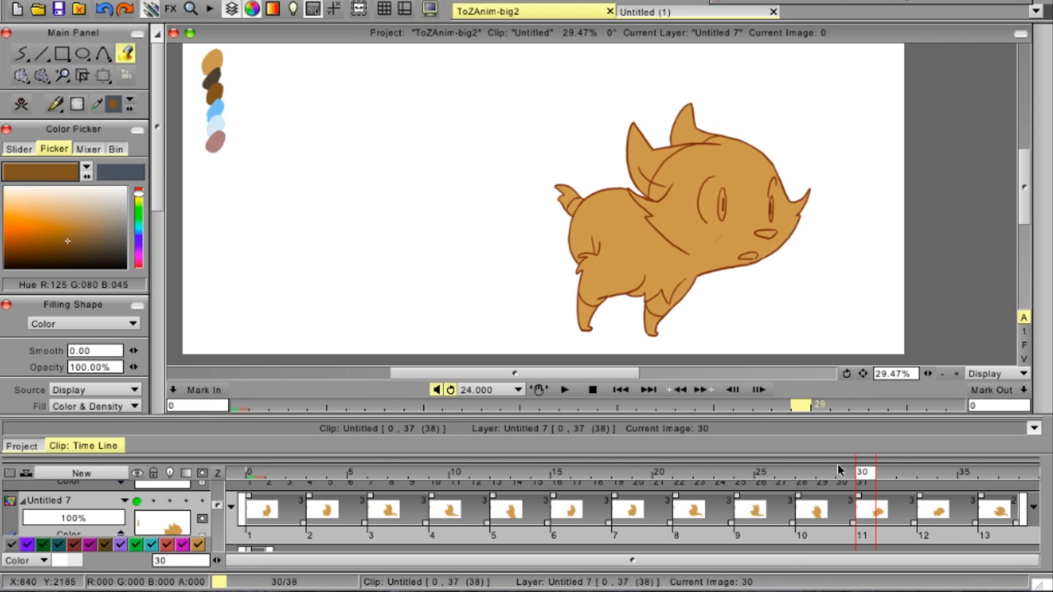
{"action": "left_click", "coordinate": [920, 472]}
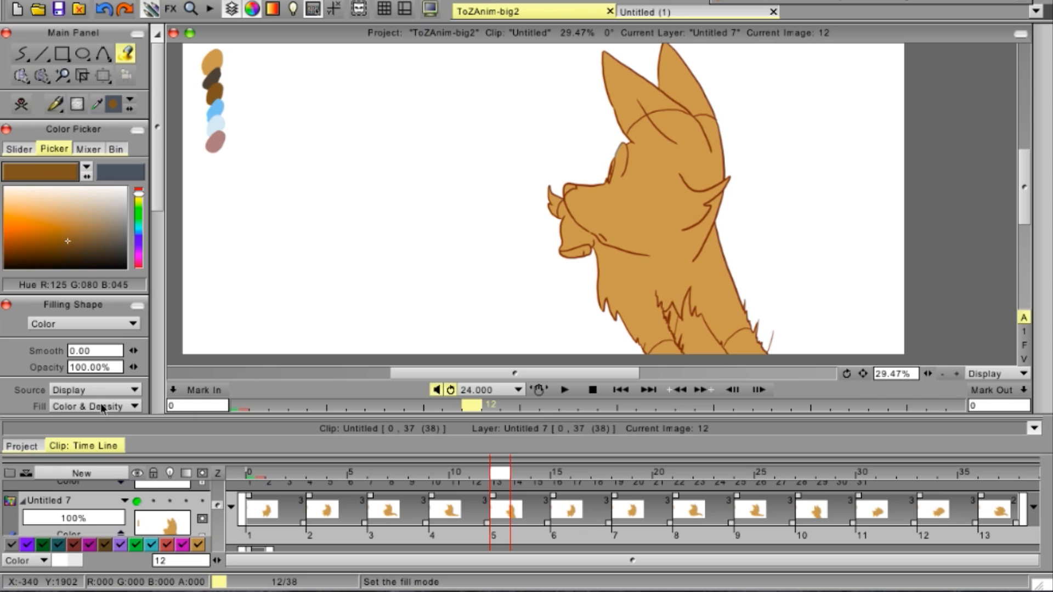
- Set fill source to Display and colour the ears dark brown on image 26 and the first image
{"action": "left_click", "coordinate": [98, 389]}
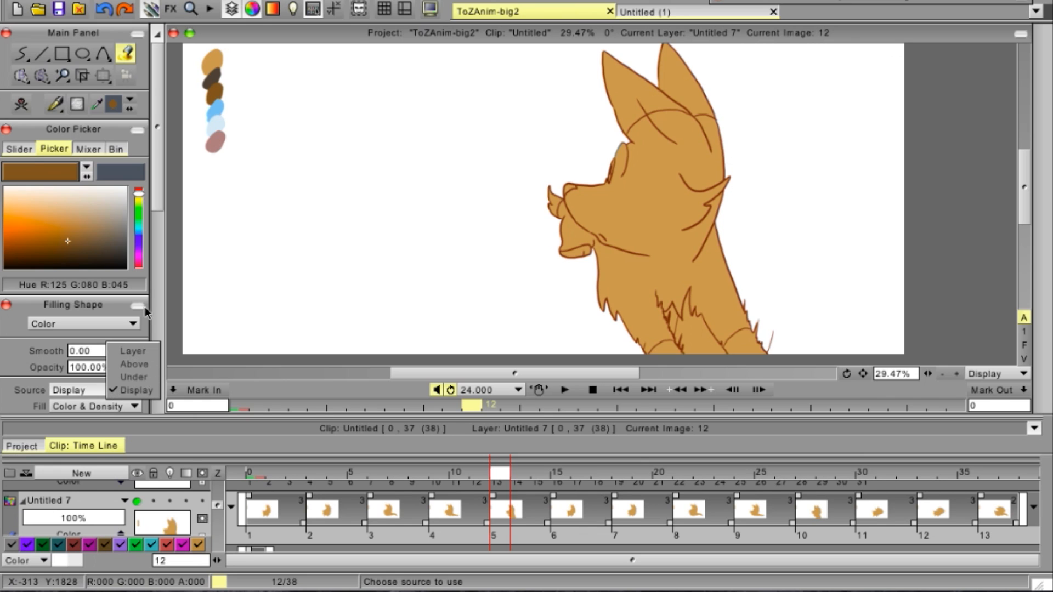
{"action": "left_click", "coordinate": [80, 323]}
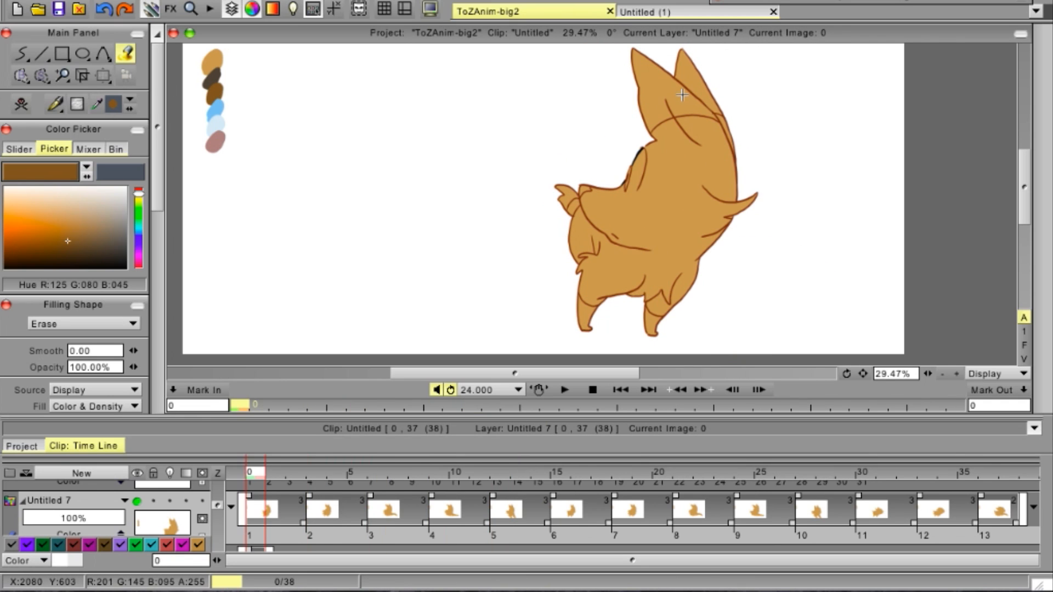
{"action": "left_click", "coordinate": [80, 323]}
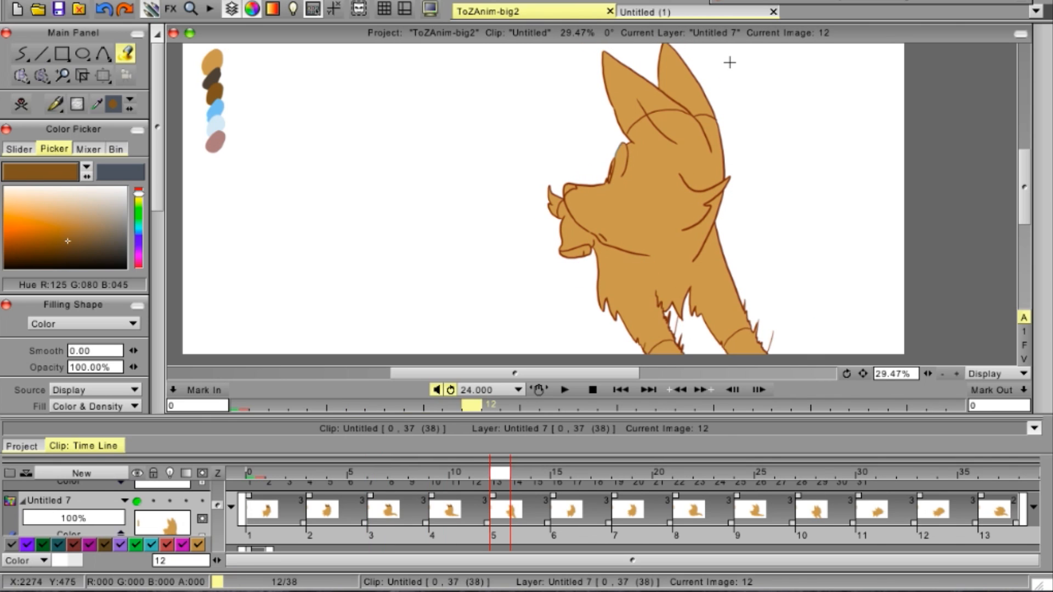
{"action": "mouse_move", "coordinate": [638, 91]}
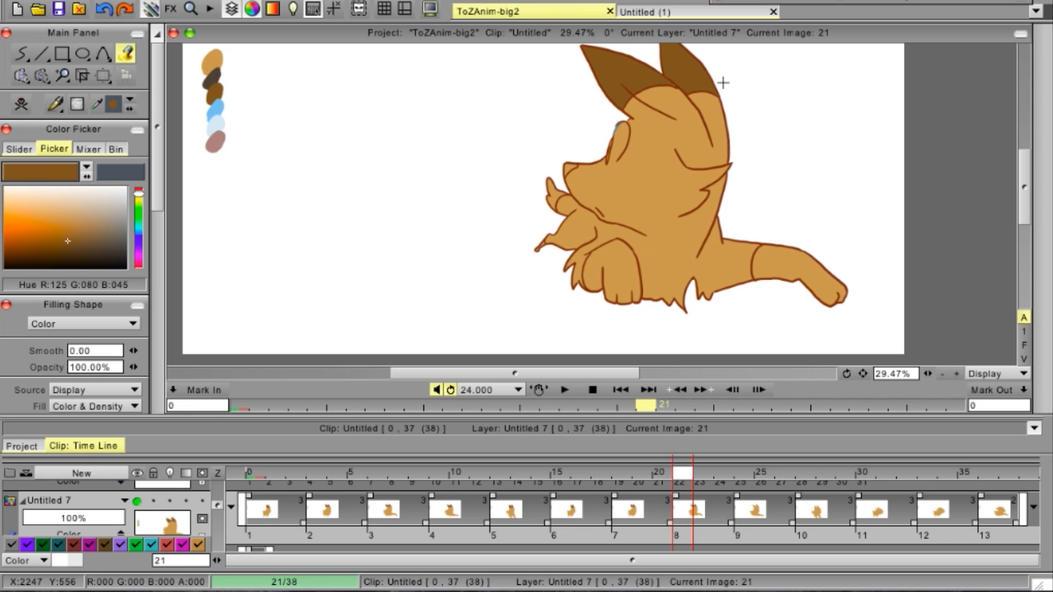
{"action": "left_click", "coordinate": [791, 479]}
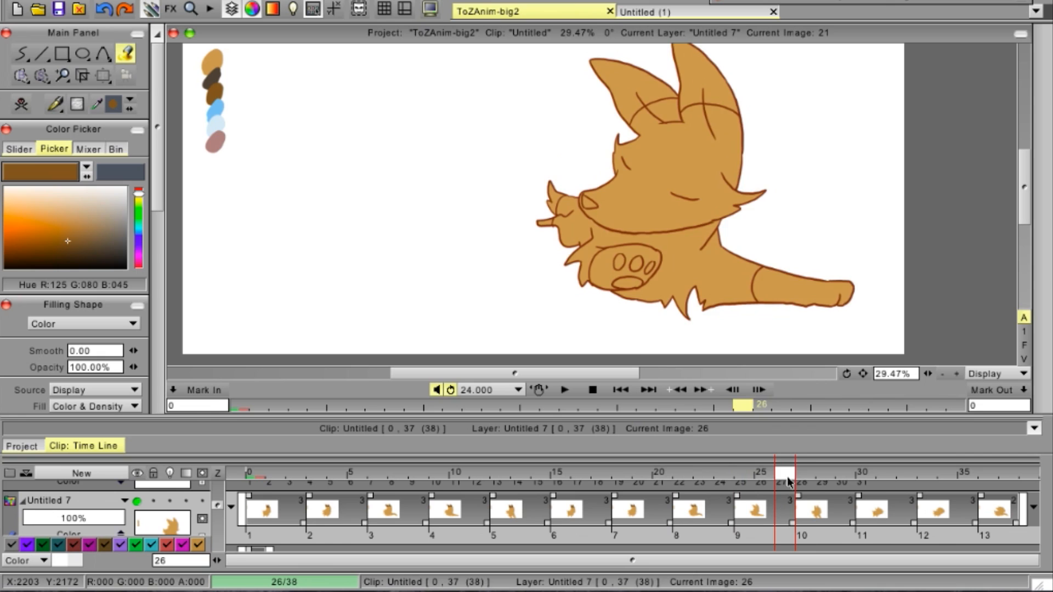
{"action": "left_click", "coordinate": [613, 477]}
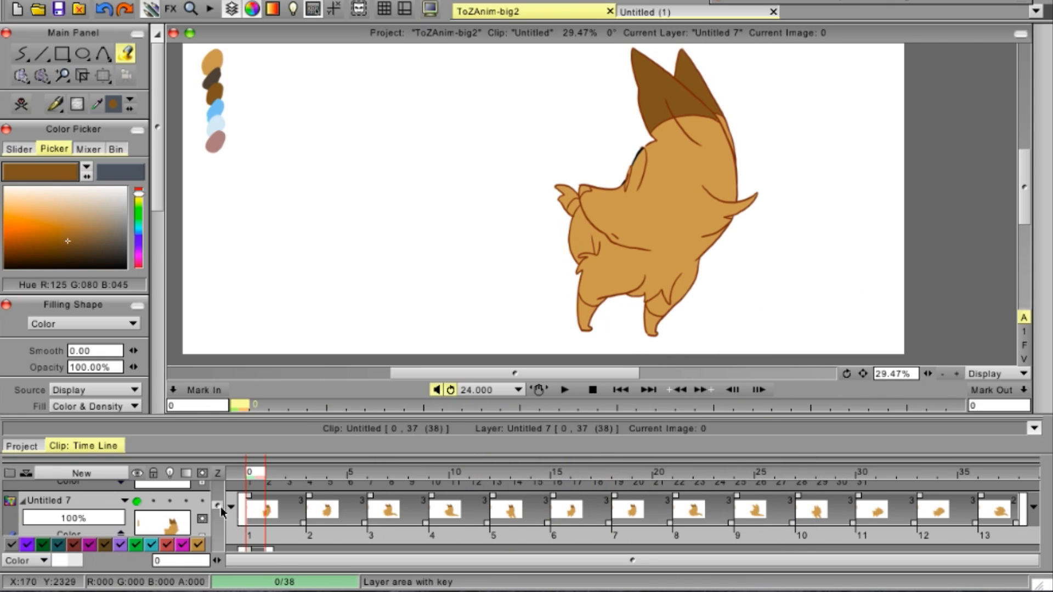
{"action": "mouse_move", "coordinate": [477, 380]}
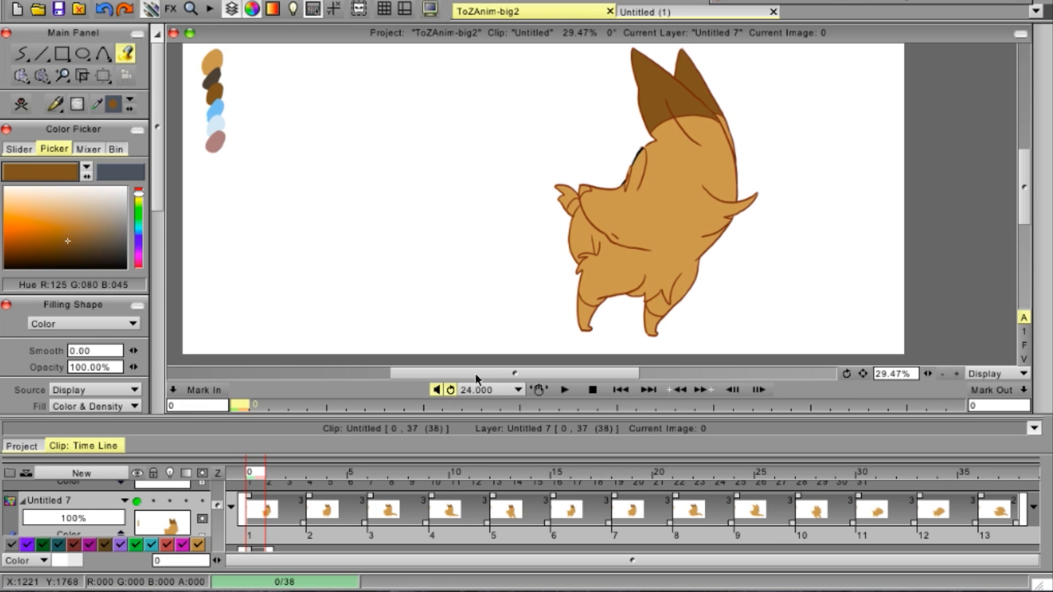